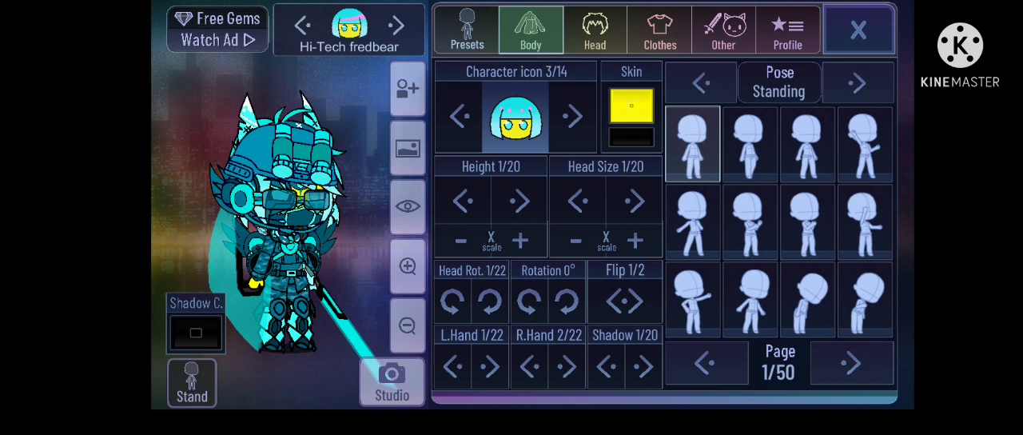
View the Hi-Tech Fredbear's hair, eyes and eyebrows, then nose, mouth and blush
{"action": "left_click", "coordinate": [595, 30]}
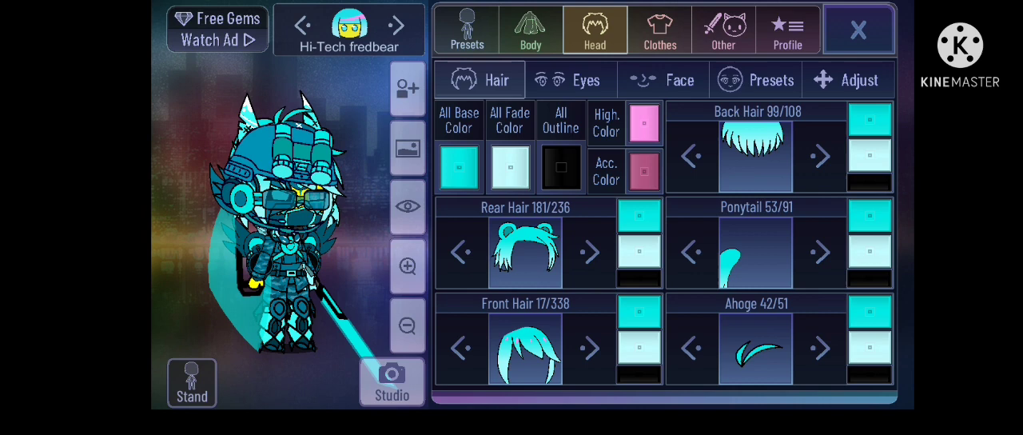
{"action": "left_click", "coordinate": [569, 79]}
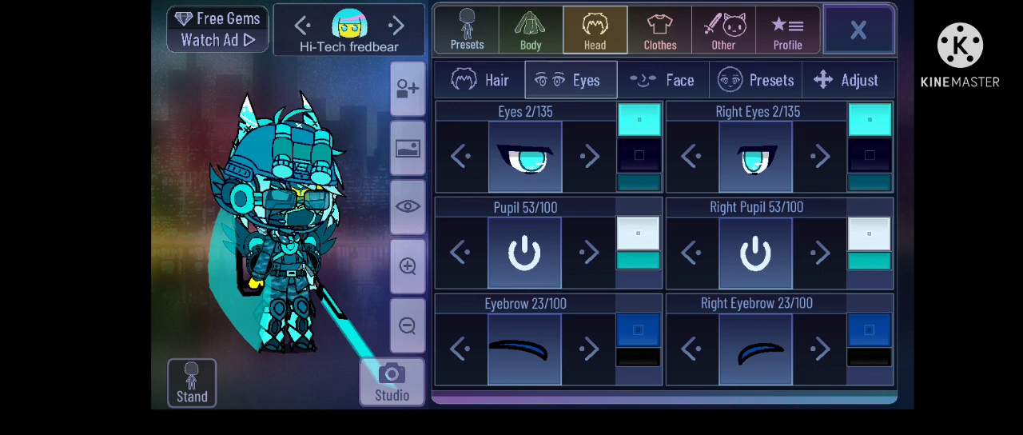
{"action": "left_click", "coordinate": [679, 79]}
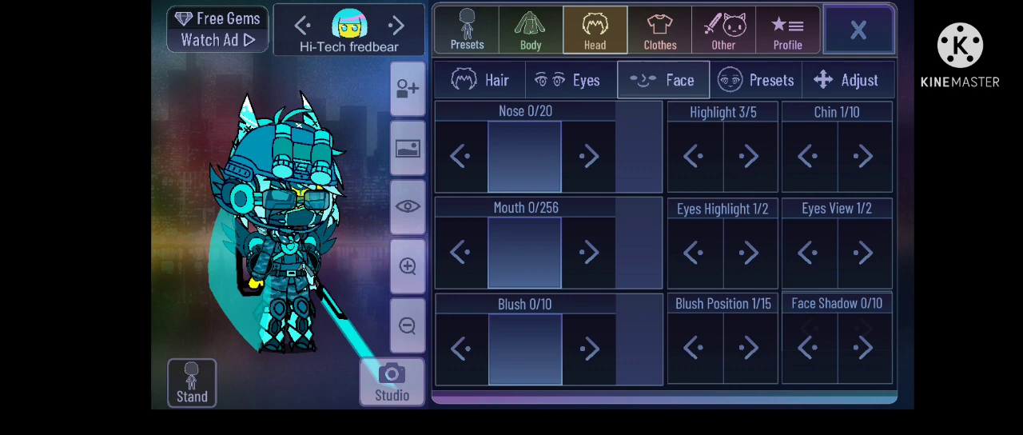
View the outfit's hats, face accessories, shirt and jacket, head adjustments, then pants and shoes
{"action": "left_click", "coordinate": [660, 30]}
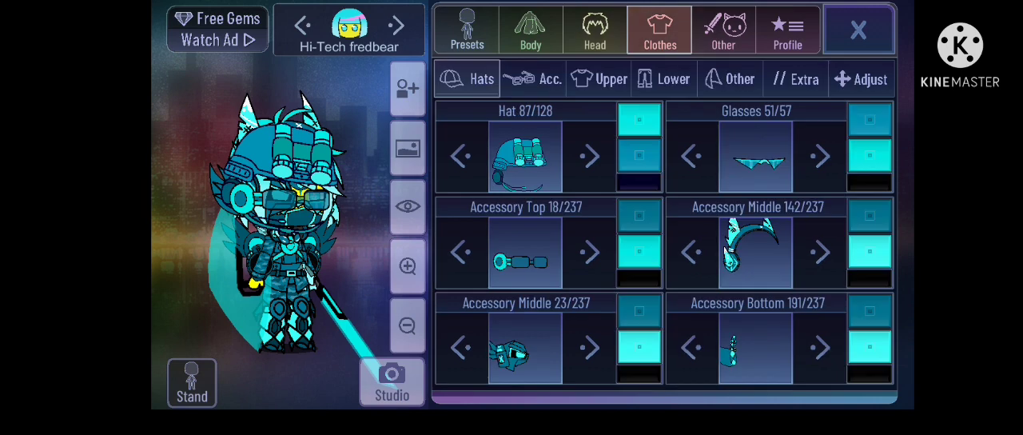
{"action": "left_click", "coordinate": [537, 79]}
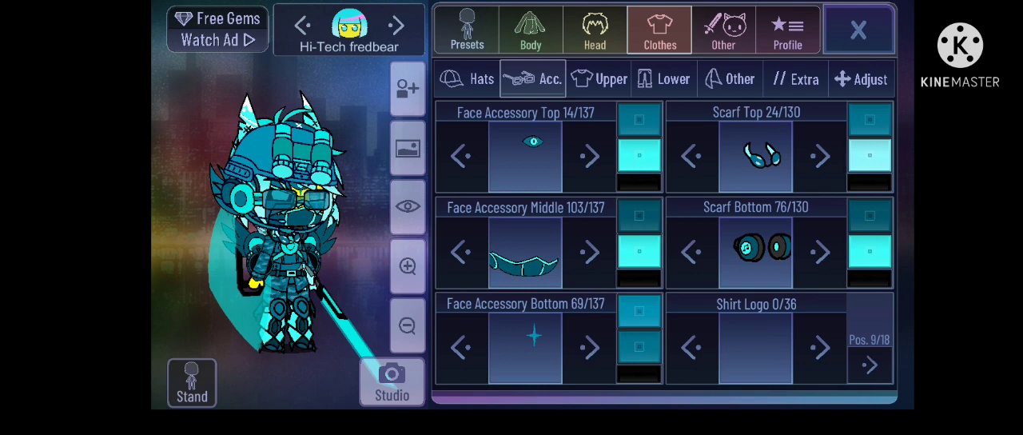
{"action": "left_click", "coordinate": [608, 78]}
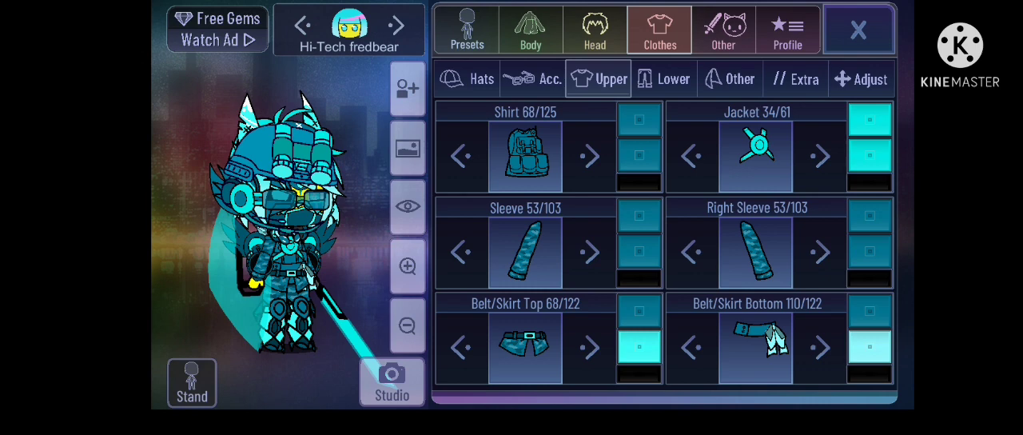
{"action": "left_click", "coordinate": [595, 29]}
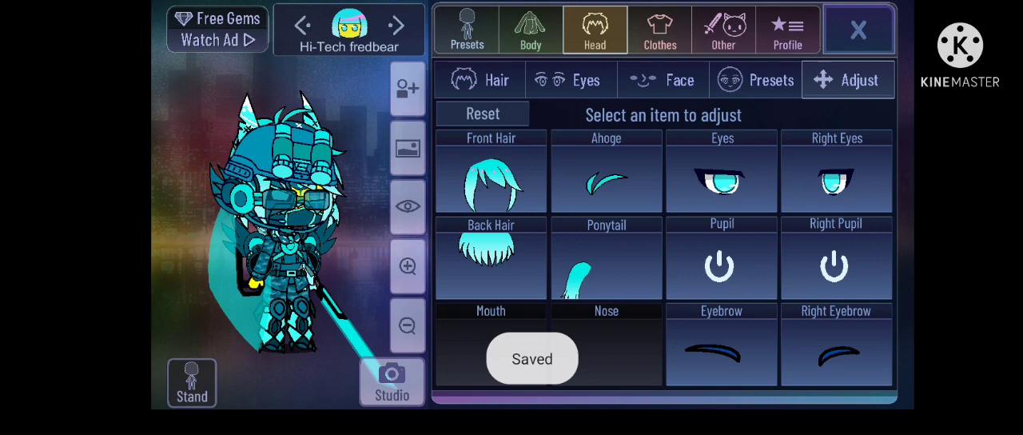
{"action": "left_click", "coordinate": [659, 30]}
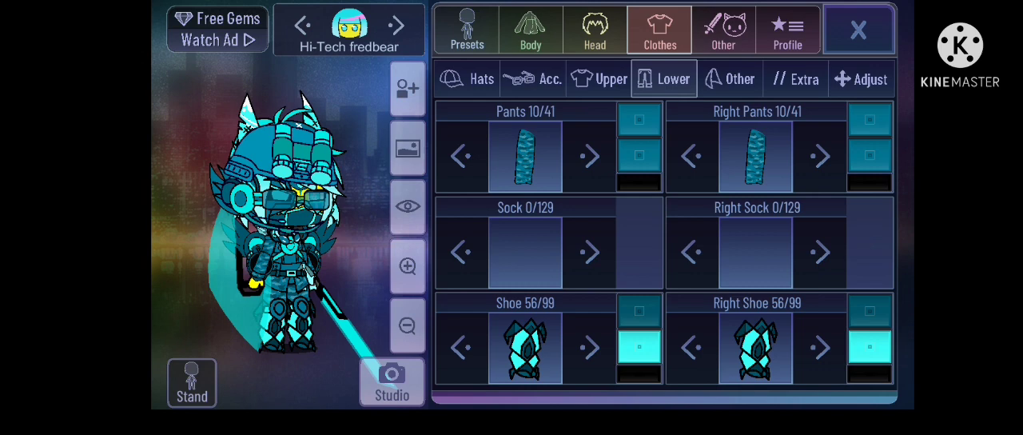
View the wings and gloves, limb armour, clothing adjustments, sword props, then the Hi-Tech Fredbear profile
{"action": "left_click", "coordinate": [730, 78]}
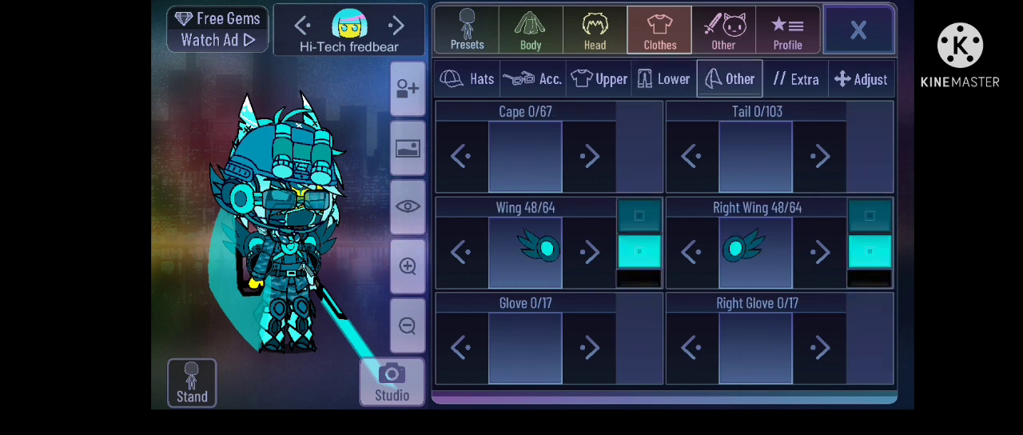
{"action": "left_click", "coordinate": [795, 78]}
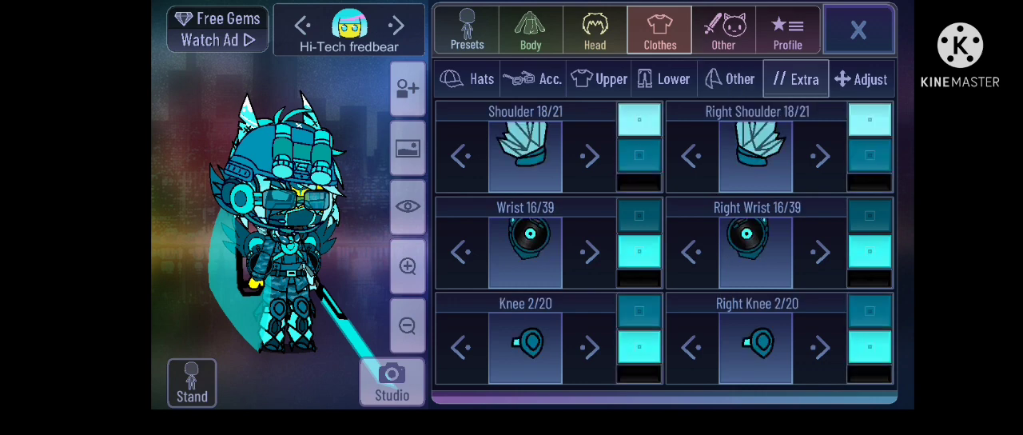
{"action": "left_click", "coordinate": [861, 79]}
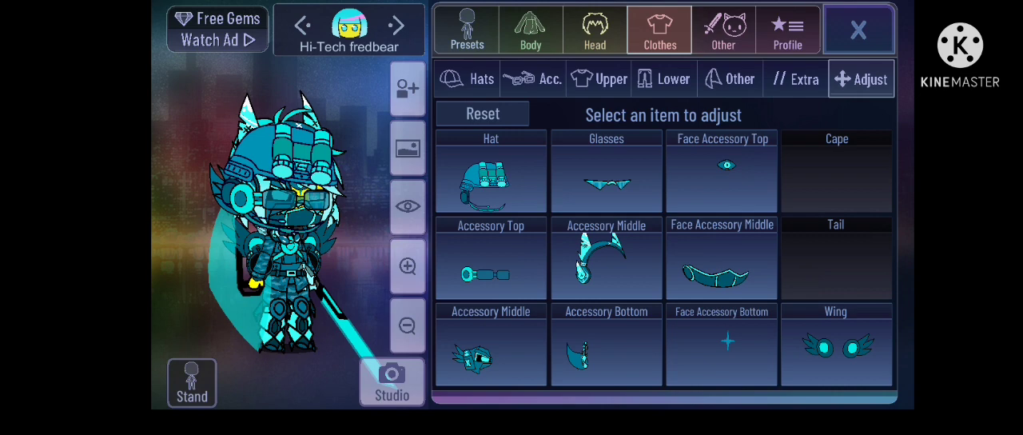
{"action": "left_click", "coordinate": [860, 28]}
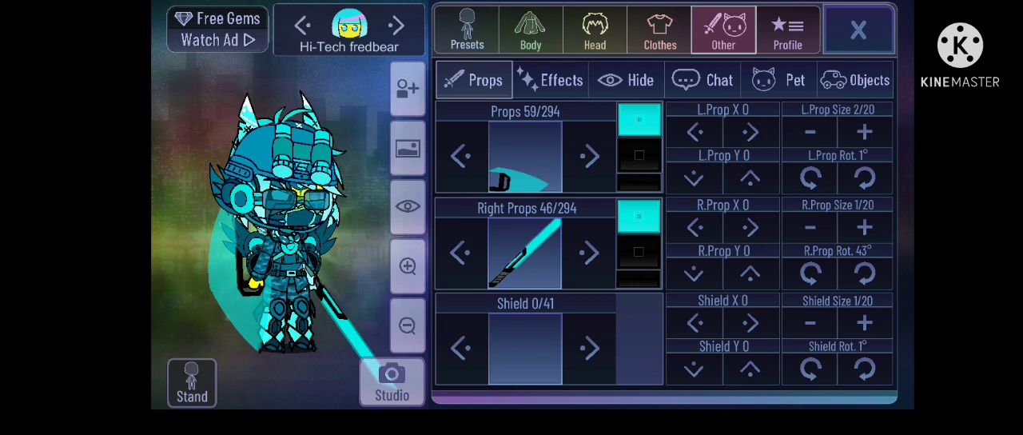
{"action": "left_click", "coordinate": [787, 30]}
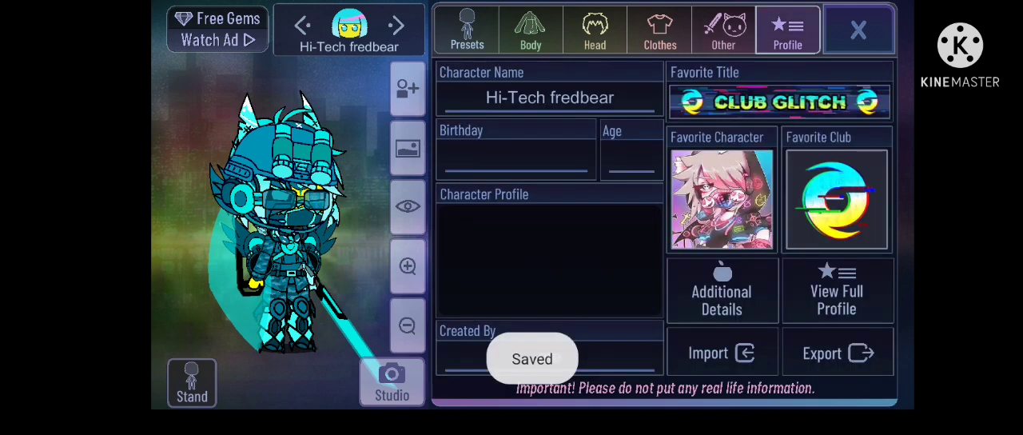